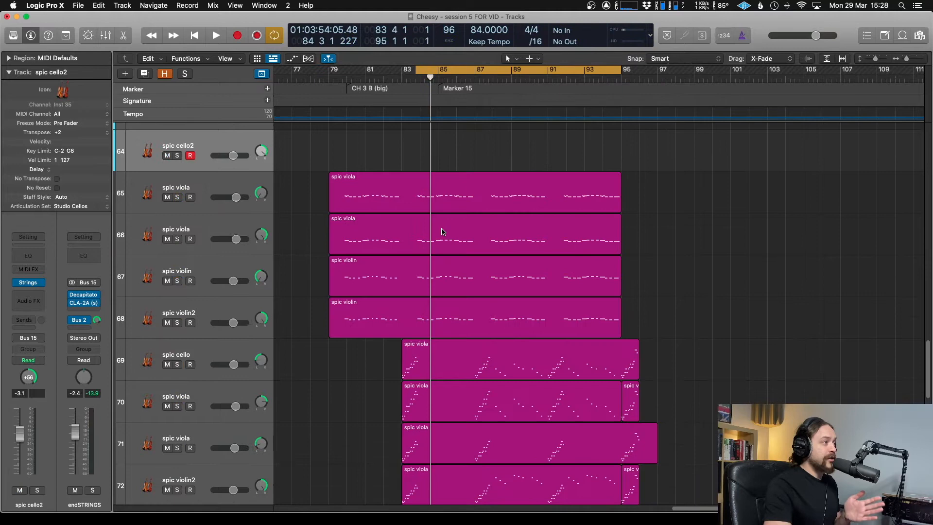
Copy the spic viola region onto the spic cello2 track.
{"action": "scroll", "scroll_direction": "down", "scroll_amount": 3}
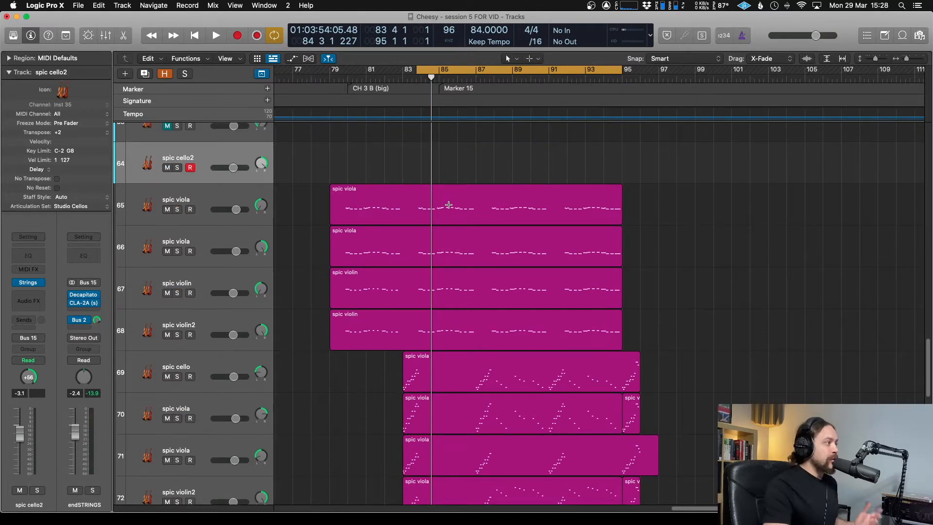
{"action": "mouse_move", "coordinate": [448, 201]}
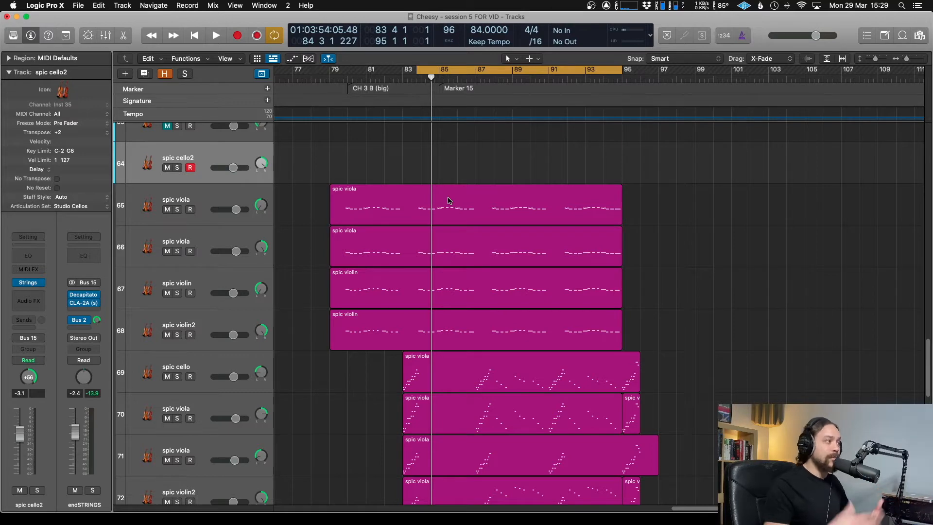
{"action": "mouse_move", "coordinate": [468, 205]}
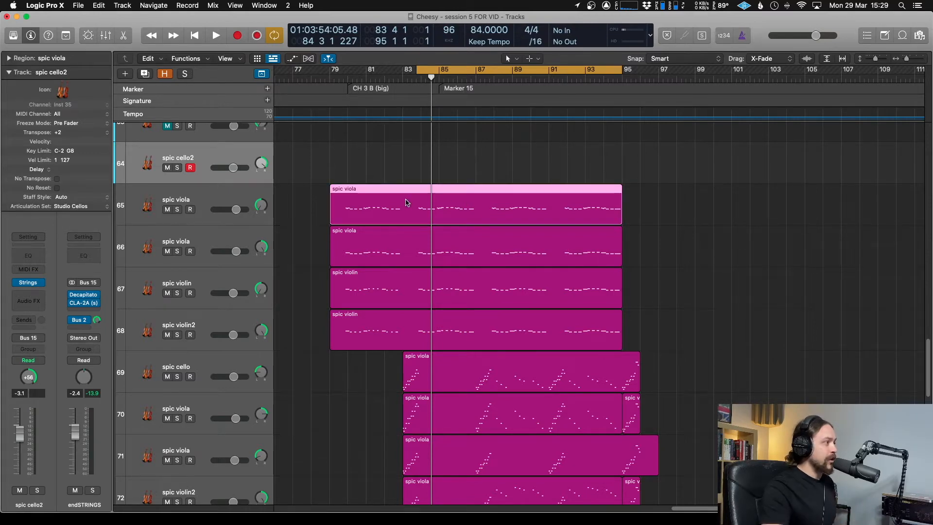
{"action": "left_click", "coordinate": [177, 209]}
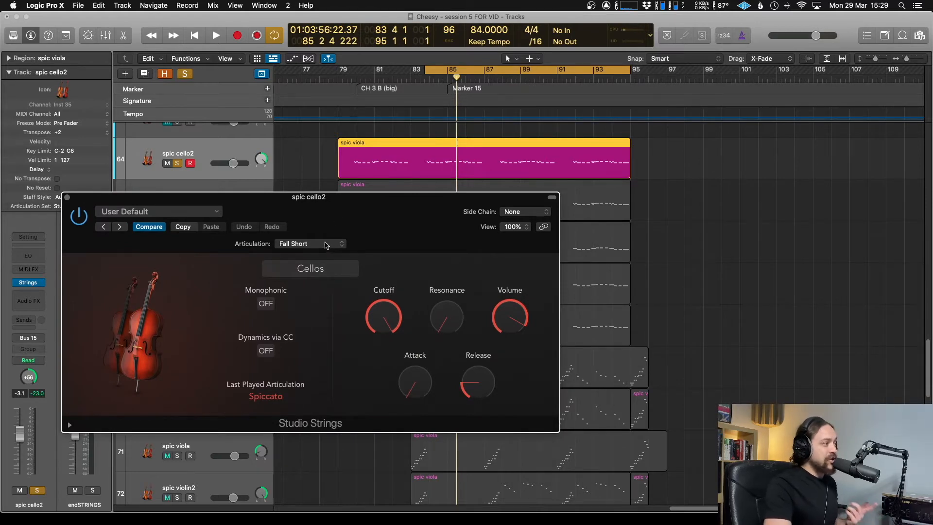
Try Pizzicato and Sustain cello articulations, then settle on Pizzicato.
{"action": "left_click", "coordinate": [309, 243]}
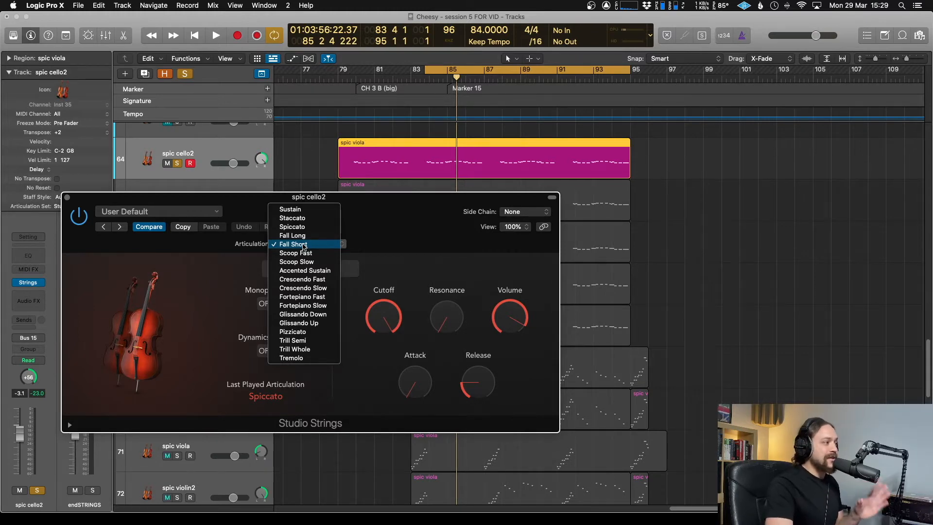
{"action": "mouse_move", "coordinate": [296, 262]}
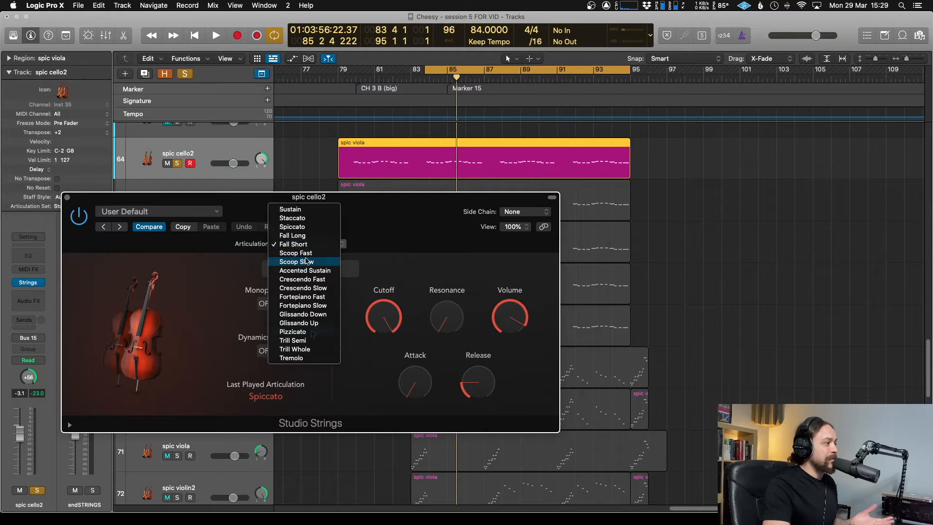
{"action": "mouse_move", "coordinate": [304, 331]}
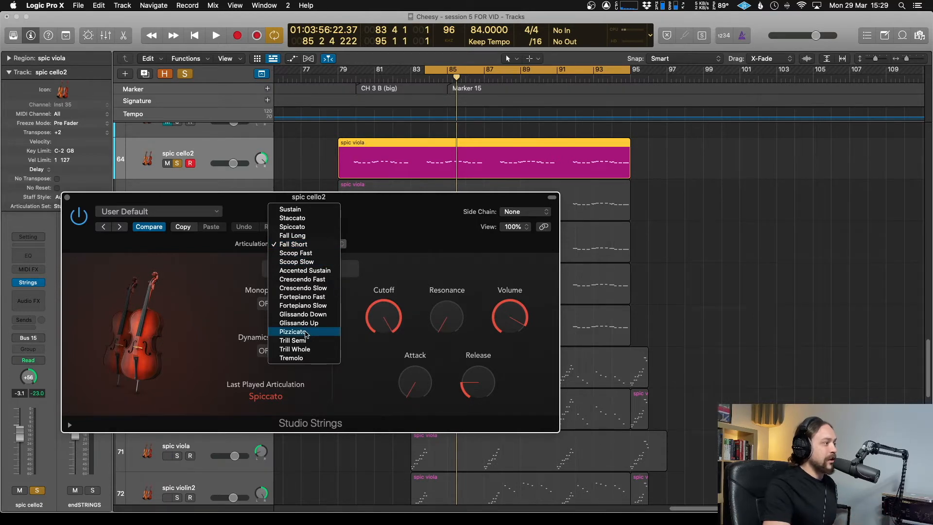
{"action": "left_click", "coordinate": [292, 331]}
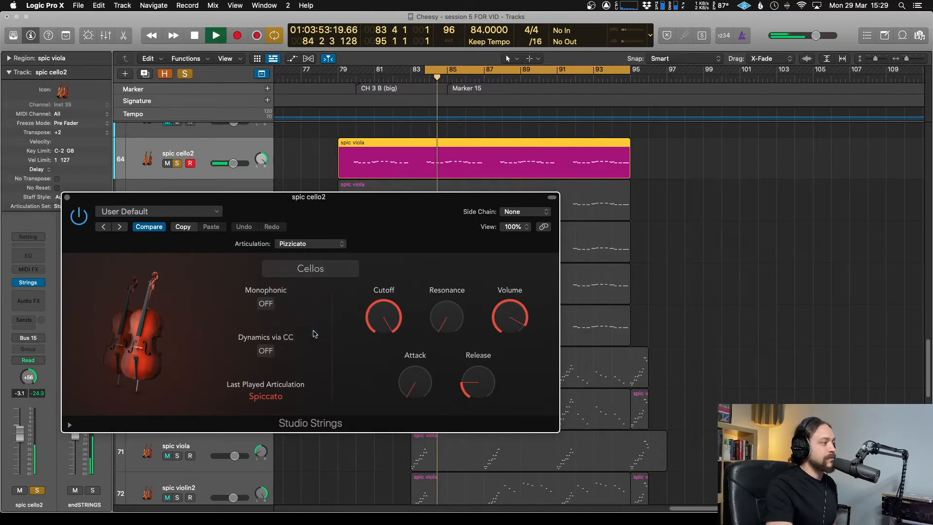
{"action": "left_click", "coordinate": [310, 244]}
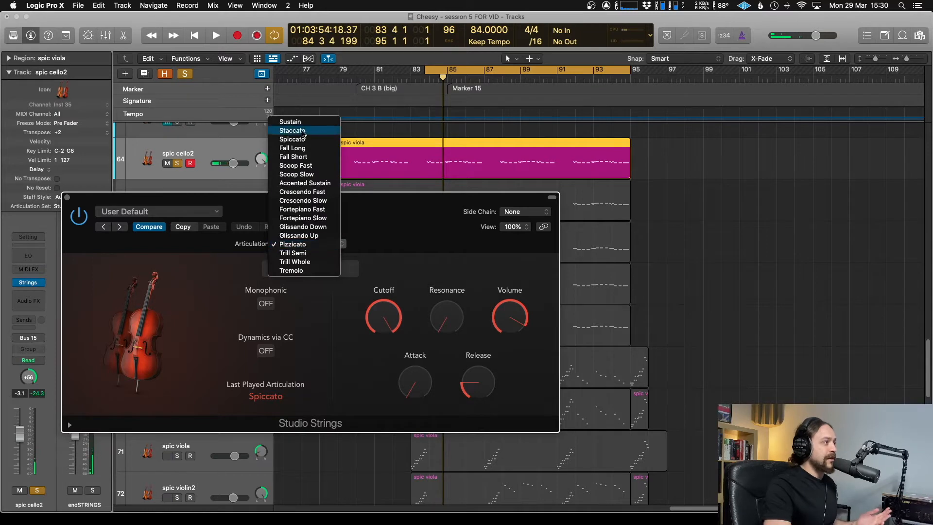
{"action": "left_click", "coordinate": [289, 122]}
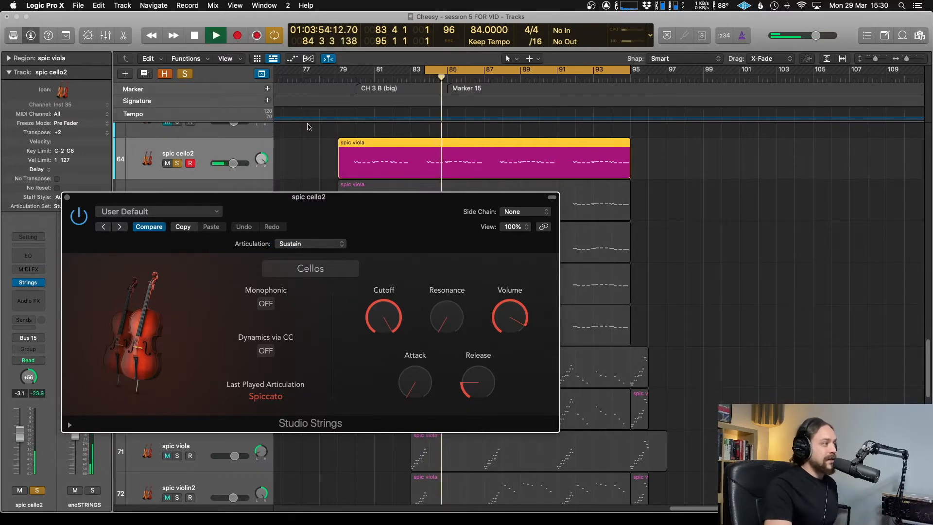
{"action": "left_click", "coordinate": [215, 35]}
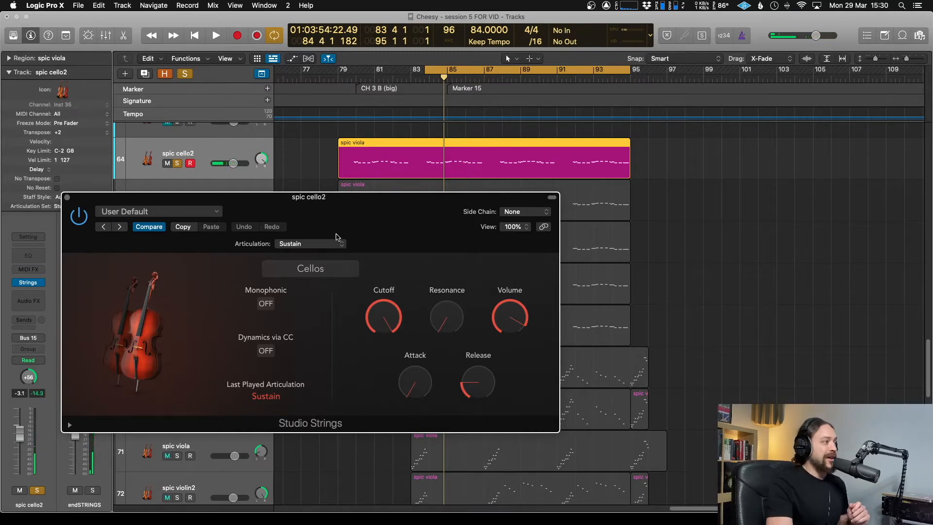
{"action": "left_click", "coordinate": [310, 244]}
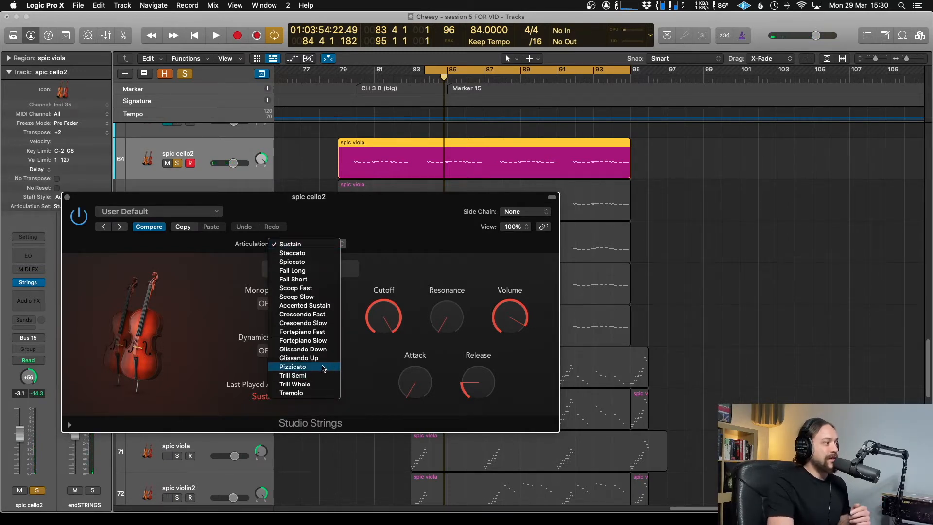
{"action": "left_click", "coordinate": [292, 366]}
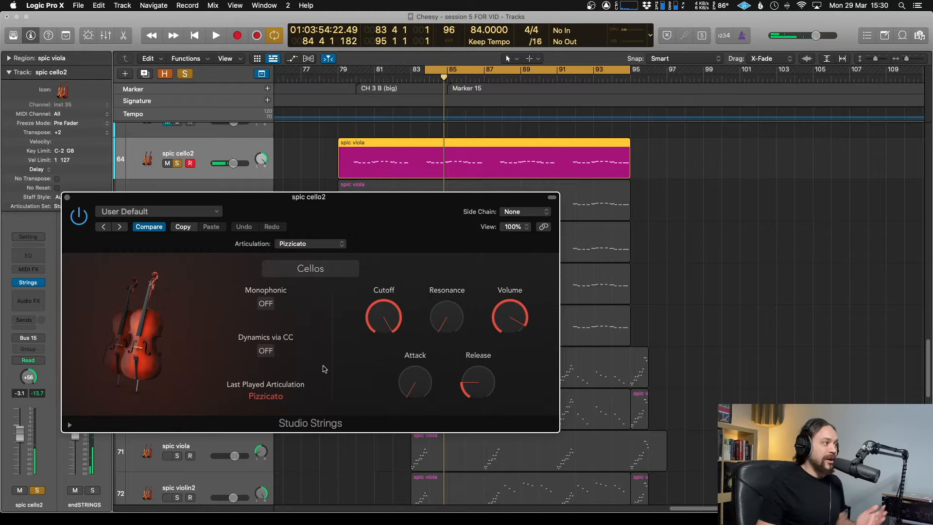
{"action": "left_click", "coordinate": [215, 35]}
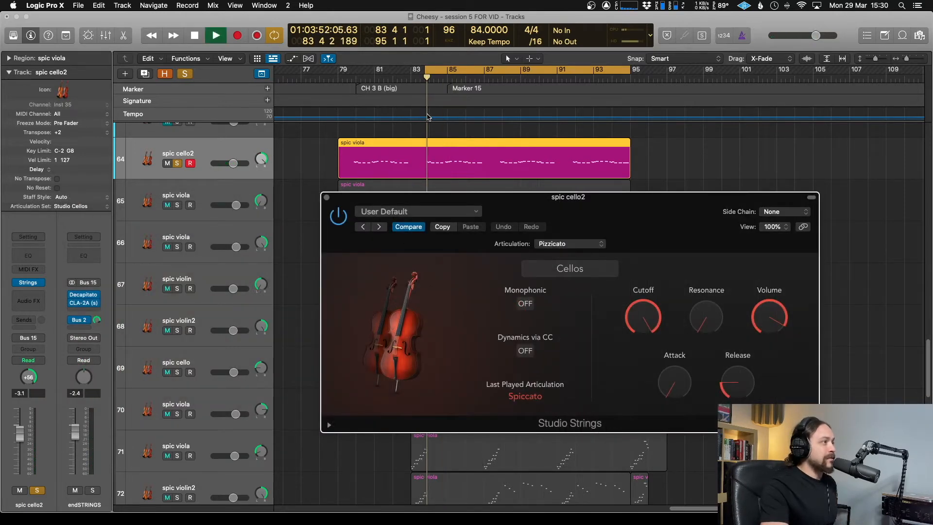
Close the cello instrument window and scroll the Piano Roll to the copied notes.
{"action": "left_click", "coordinate": [216, 35]}
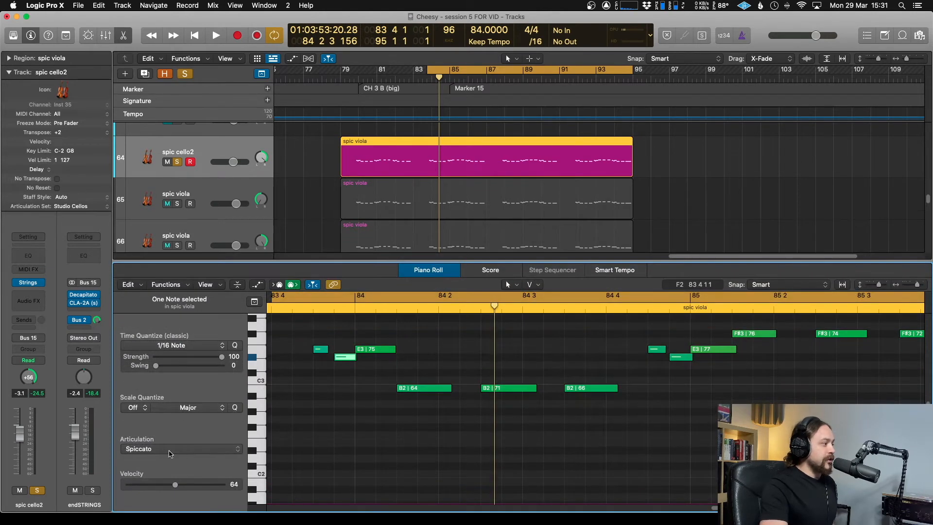
{"action": "mouse_move", "coordinate": [159, 453]}
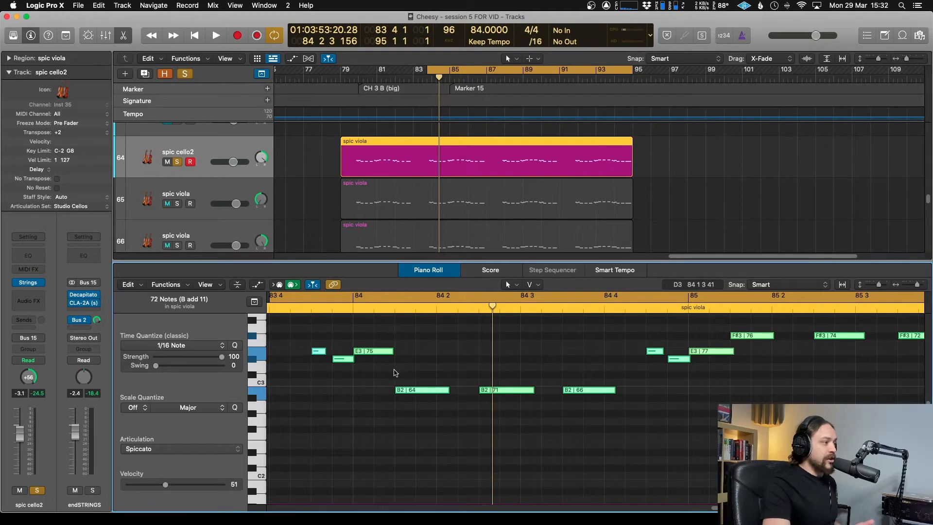
{"action": "scroll", "scroll_direction": "right", "scroll_amount": 3}
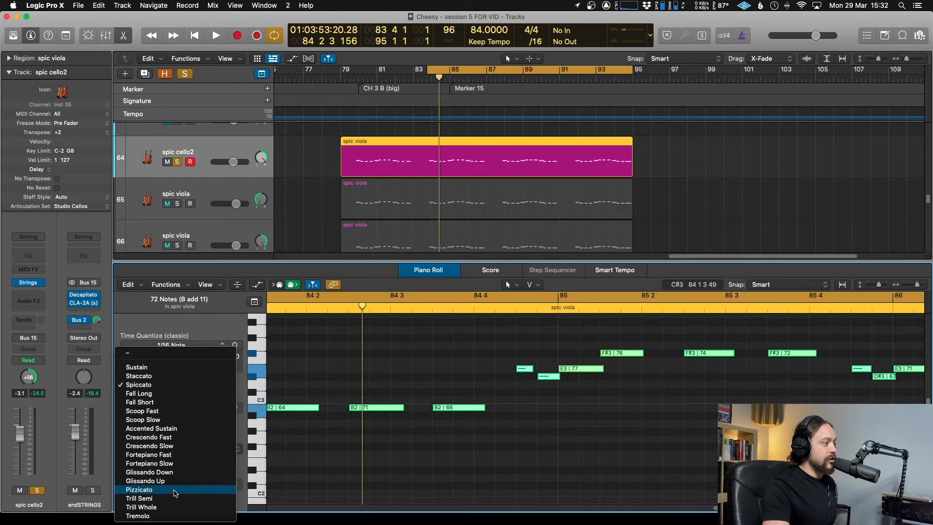
Set the 72 selected notes' articulation to Staccato after briefly trying Sustain.
{"action": "left_click", "coordinate": [139, 489]}
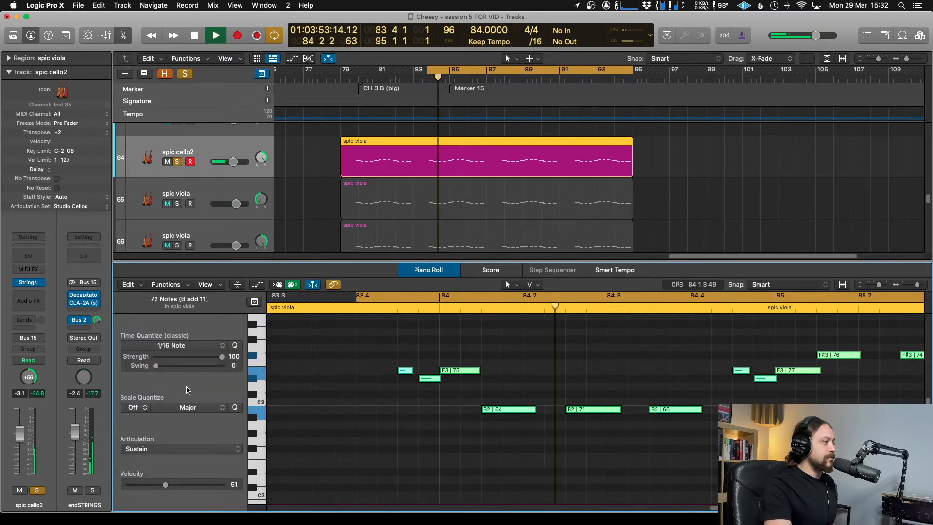
{"action": "left_click", "coordinate": [181, 448]}
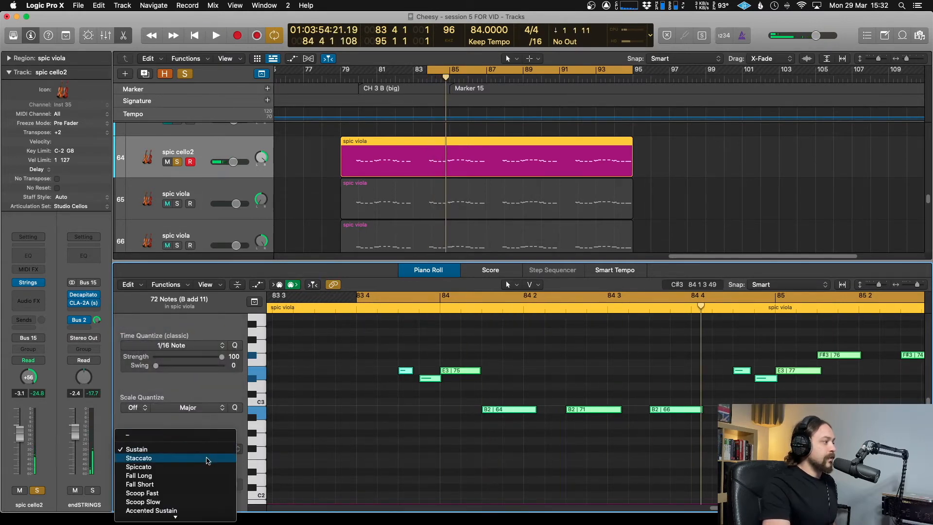
{"action": "left_click", "coordinate": [138, 458]}
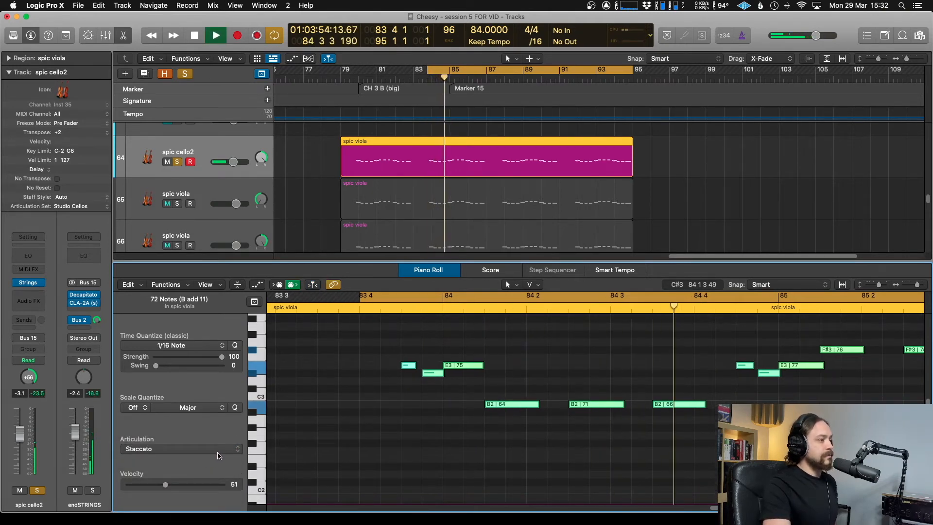
{"action": "left_click", "coordinate": [216, 35]}
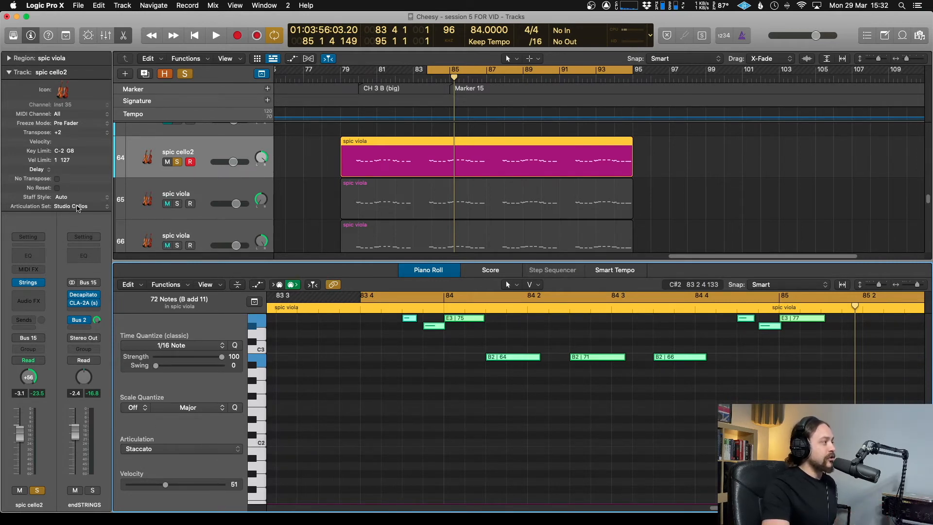
{"action": "left_click", "coordinate": [69, 206]}
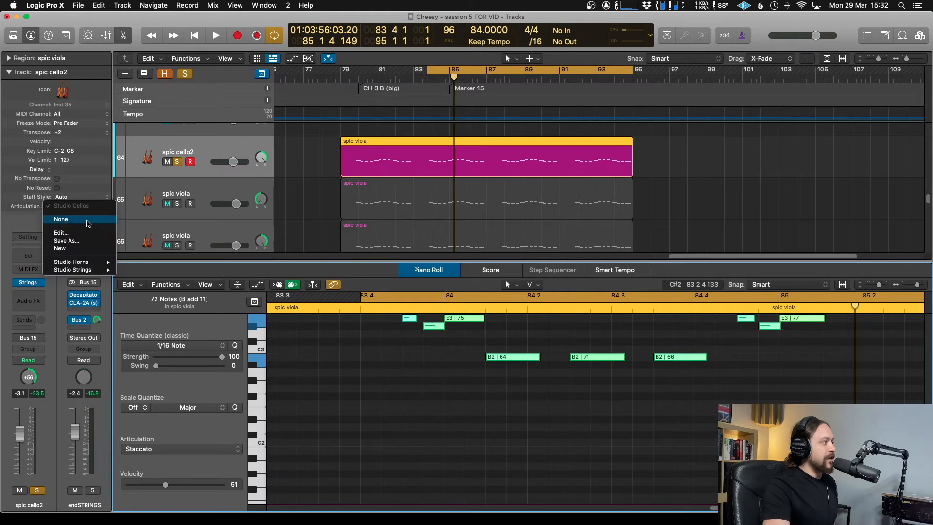
{"action": "left_click", "coordinate": [60, 219]}
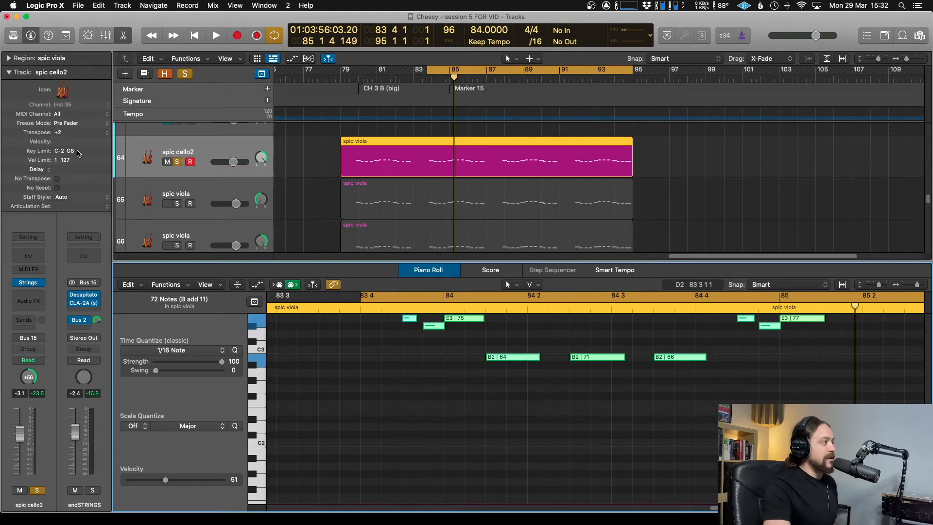
{"action": "left_click", "coordinate": [61, 206]}
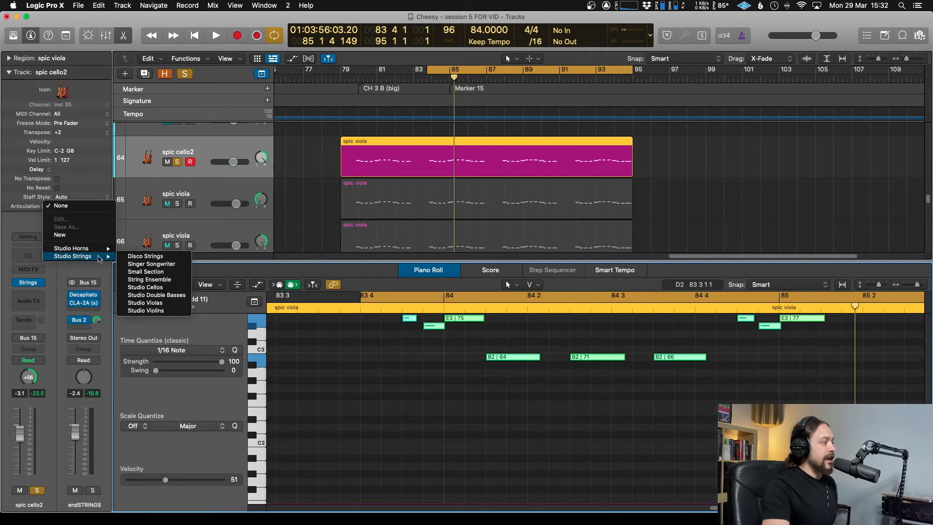
{"action": "mouse_move", "coordinate": [145, 287]}
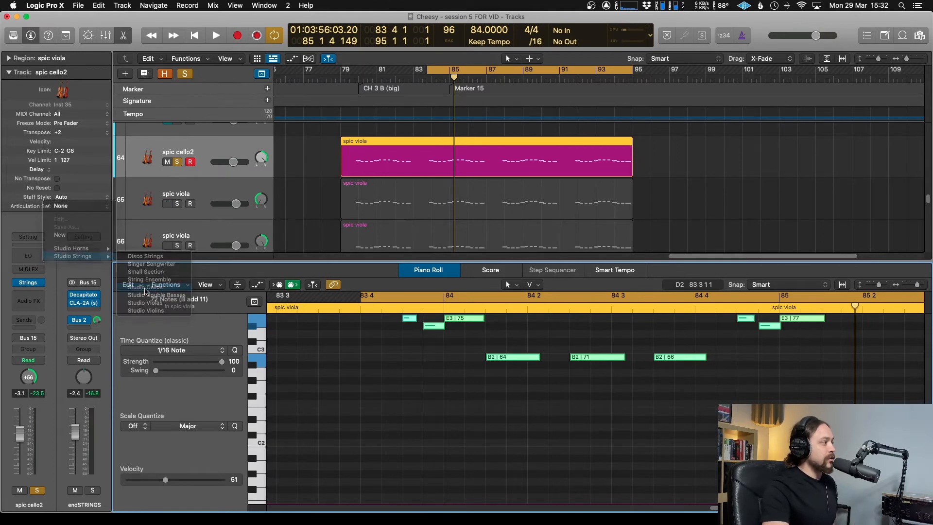
{"action": "left_click", "coordinate": [156, 285]}
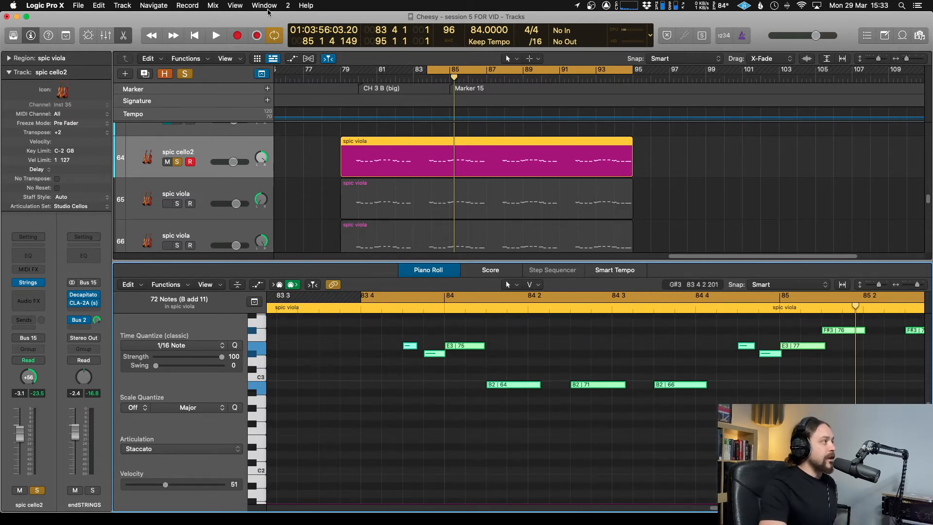
In the Event List, change all 72 notes' articulation to Pizzicato.
{"action": "left_click", "coordinate": [264, 5]}
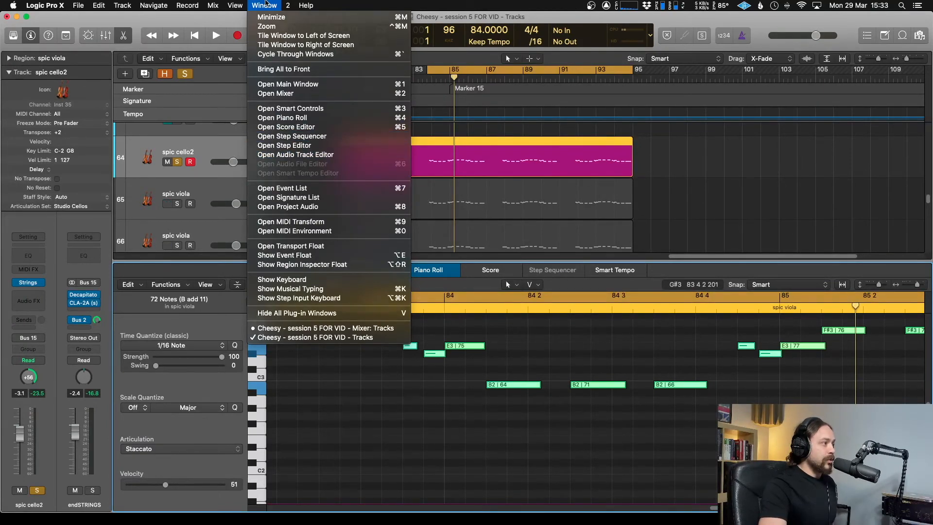
{"action": "left_click", "coordinate": [281, 188]}
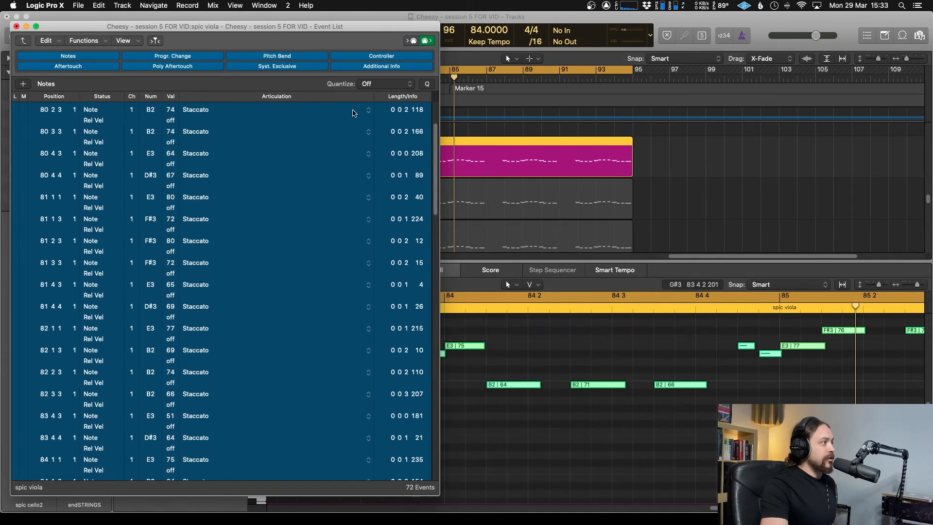
{"action": "left_click", "coordinate": [276, 109]}
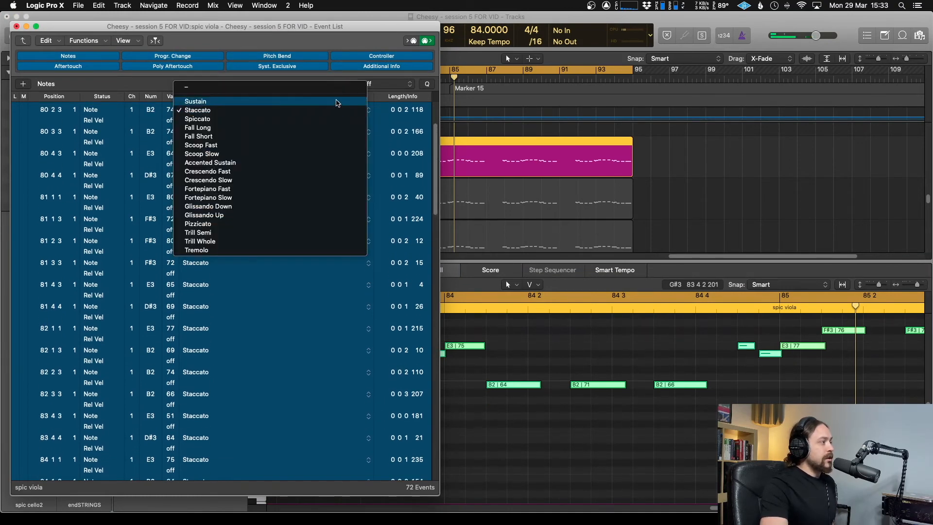
{"action": "left_click", "coordinate": [198, 223]}
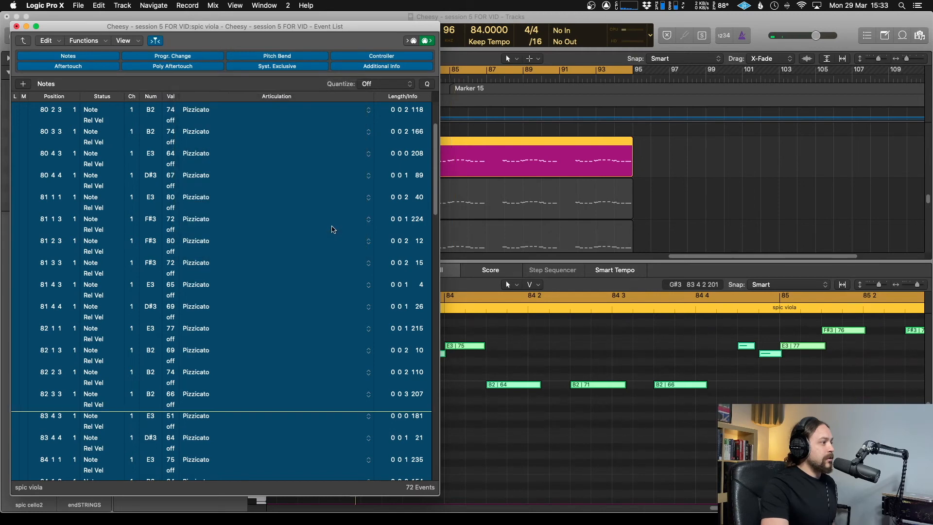
{"action": "scroll", "scroll_direction": "down", "scroll_amount": 3}
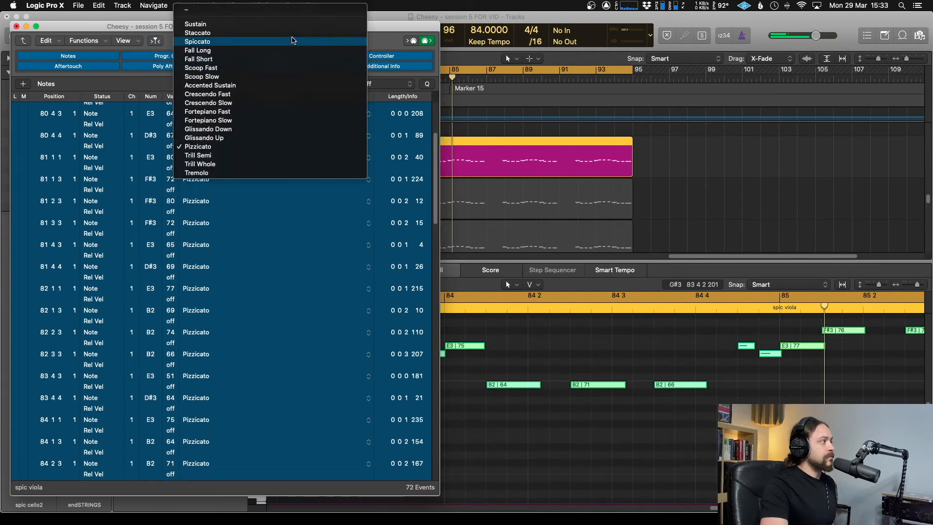
{"action": "left_click", "coordinate": [197, 32]}
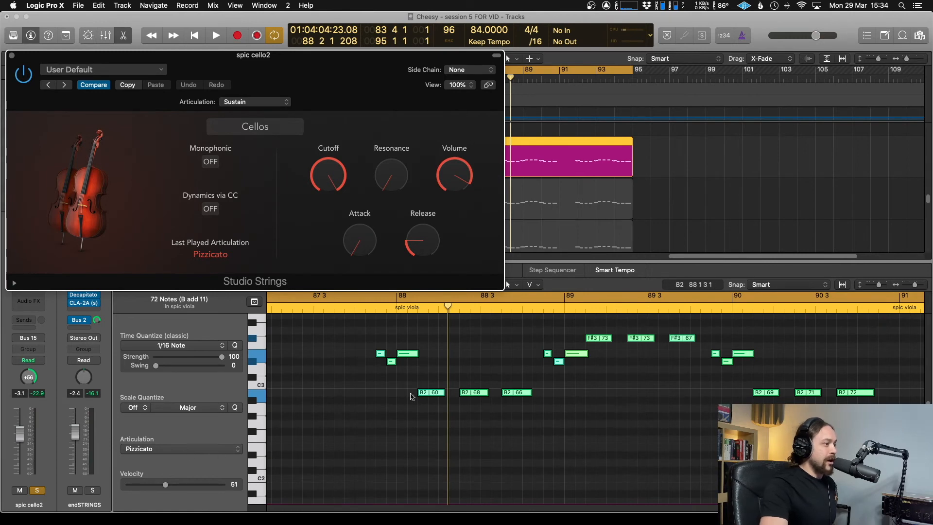
Play the cello2 region to hear the Pizzicato notes, then stop.
{"action": "left_click", "coordinate": [215, 35]}
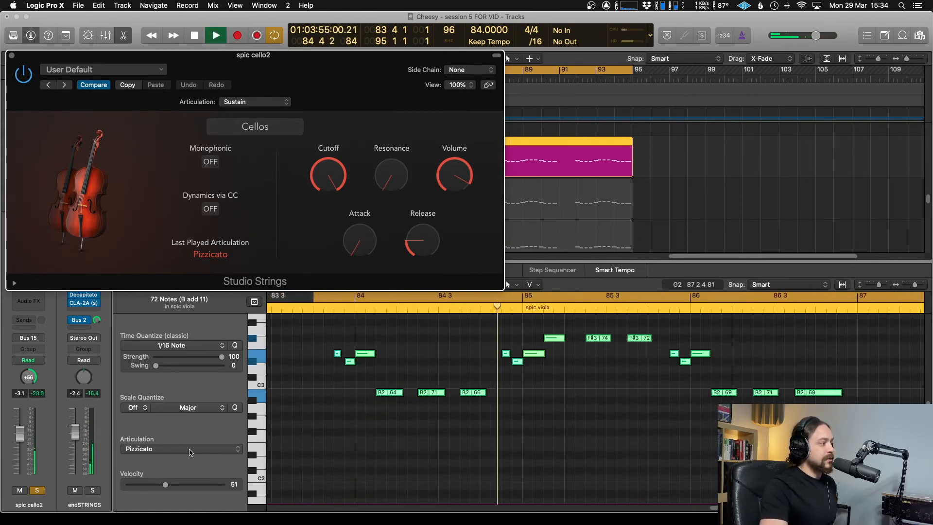
{"action": "left_click", "coordinate": [194, 36]}
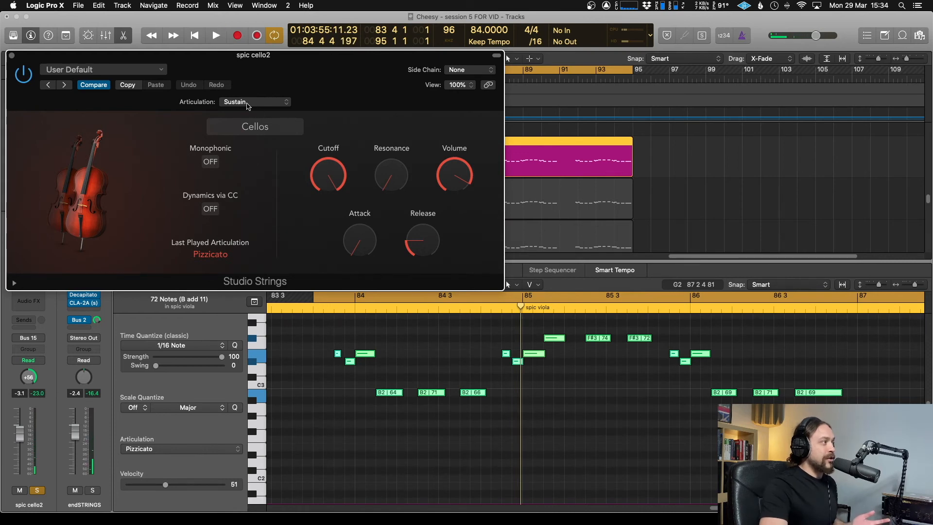
{"action": "mouse_move", "coordinate": [133, 126]}
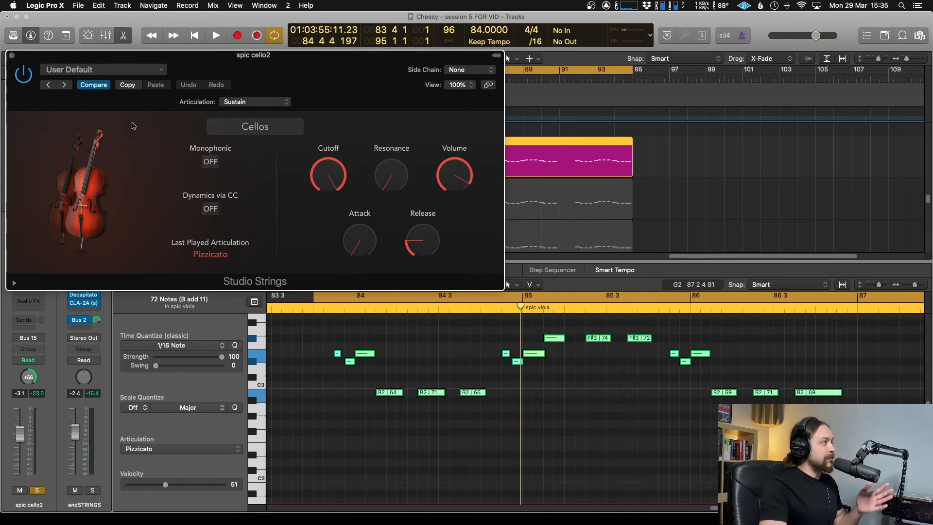
{"action": "mouse_move", "coordinate": [275, 91]}
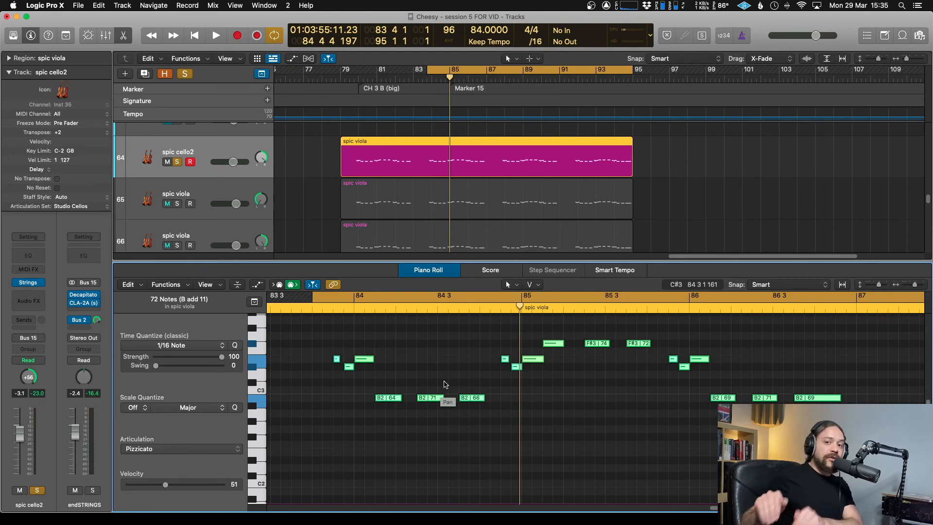
{"action": "mouse_move", "coordinate": [592, 419]}
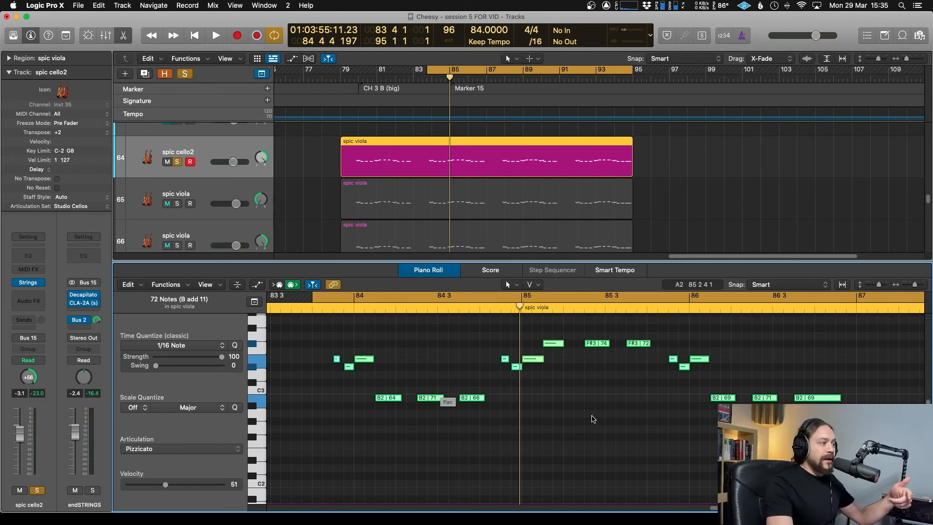